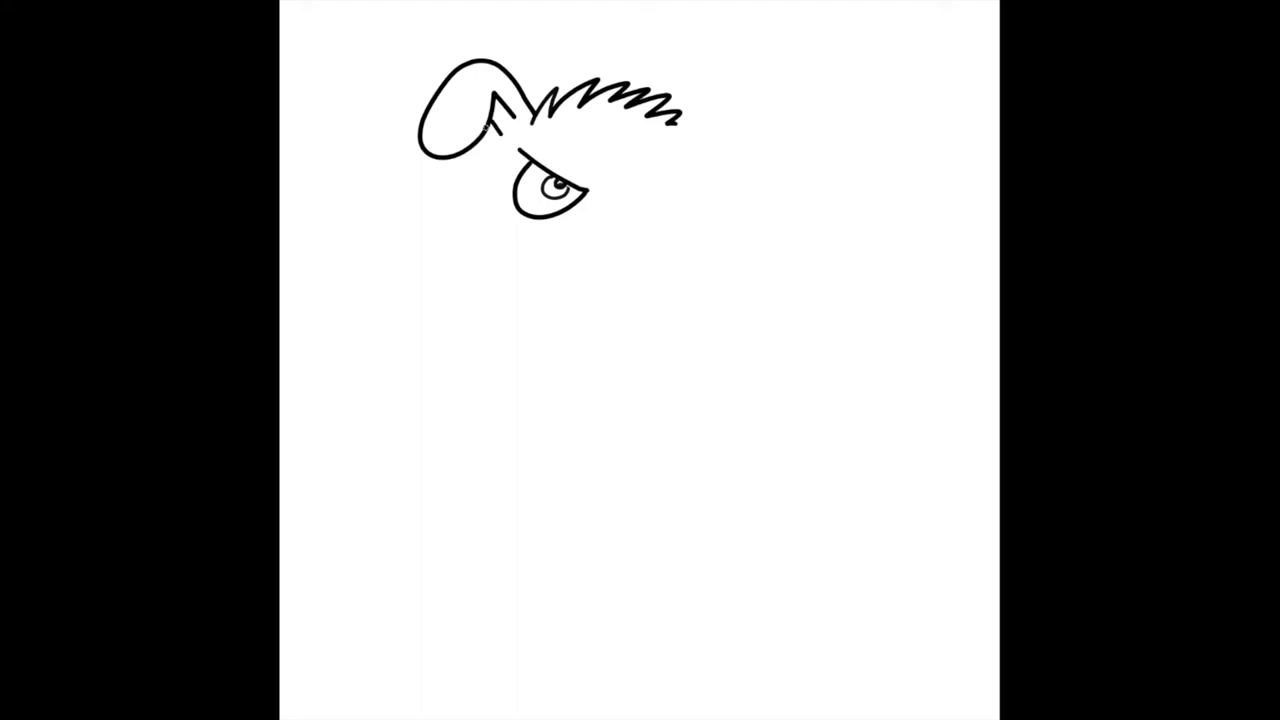
Step: Sketch the right ear and remaining tufted hair above the brow
{"action": "left_click_drag", "start_coordinate": [680, 96], "coordinate": [752, 156]}
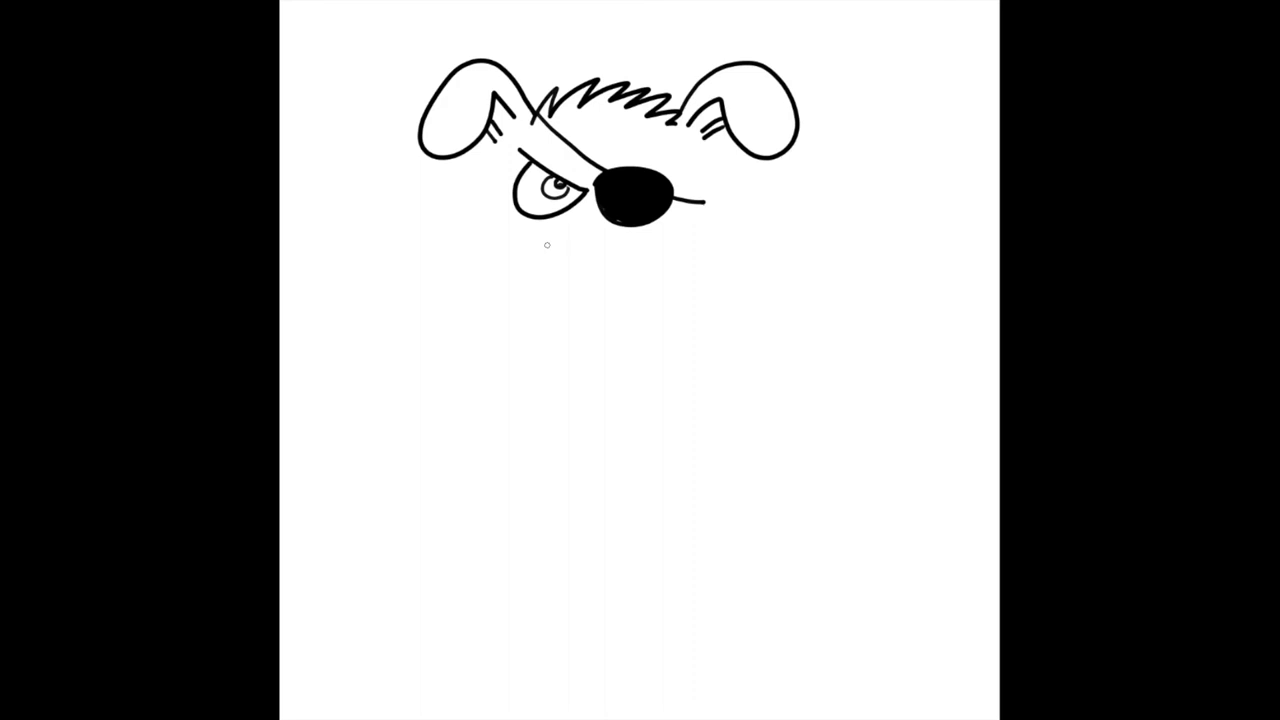
Step: Draw the upper lip and snarling mouth shape, then stroke the left cheek and jaw line
{"action": "left_click_drag", "start_coordinate": [548, 244], "coordinate": [504, 308]}
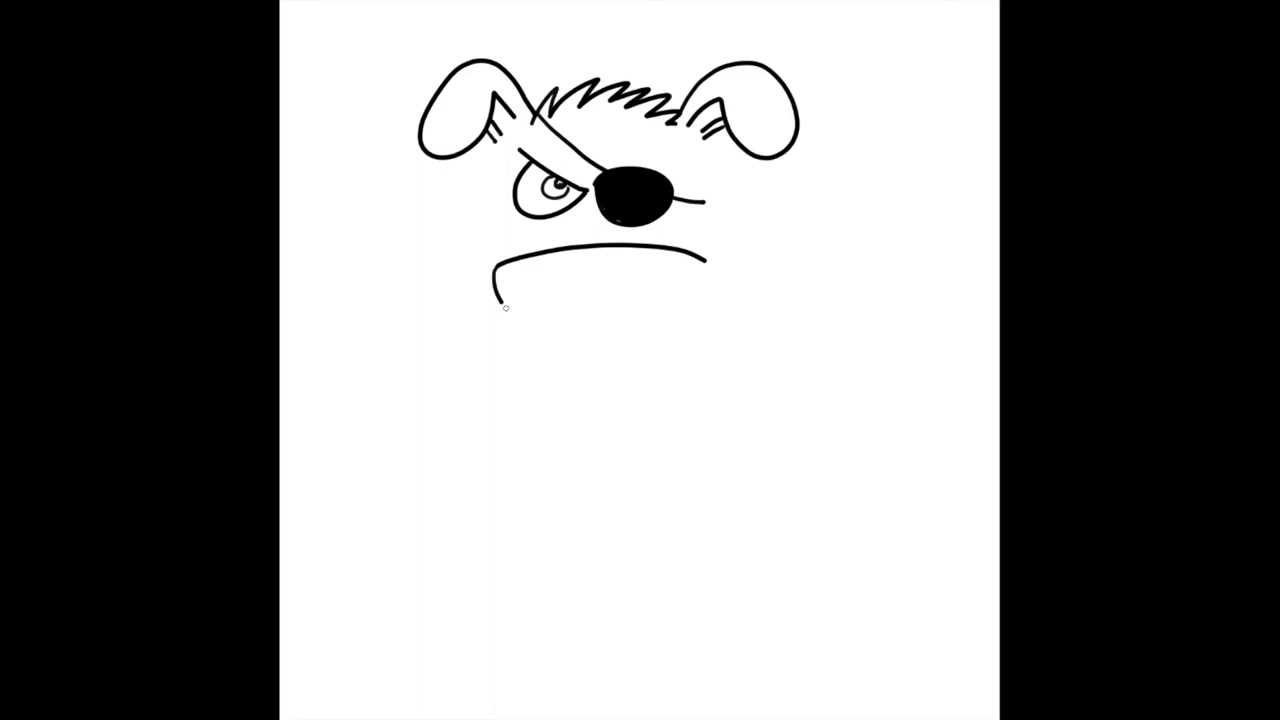
{"action": "left_click_drag", "start_coordinate": [504, 308], "coordinate": [610, 348]}
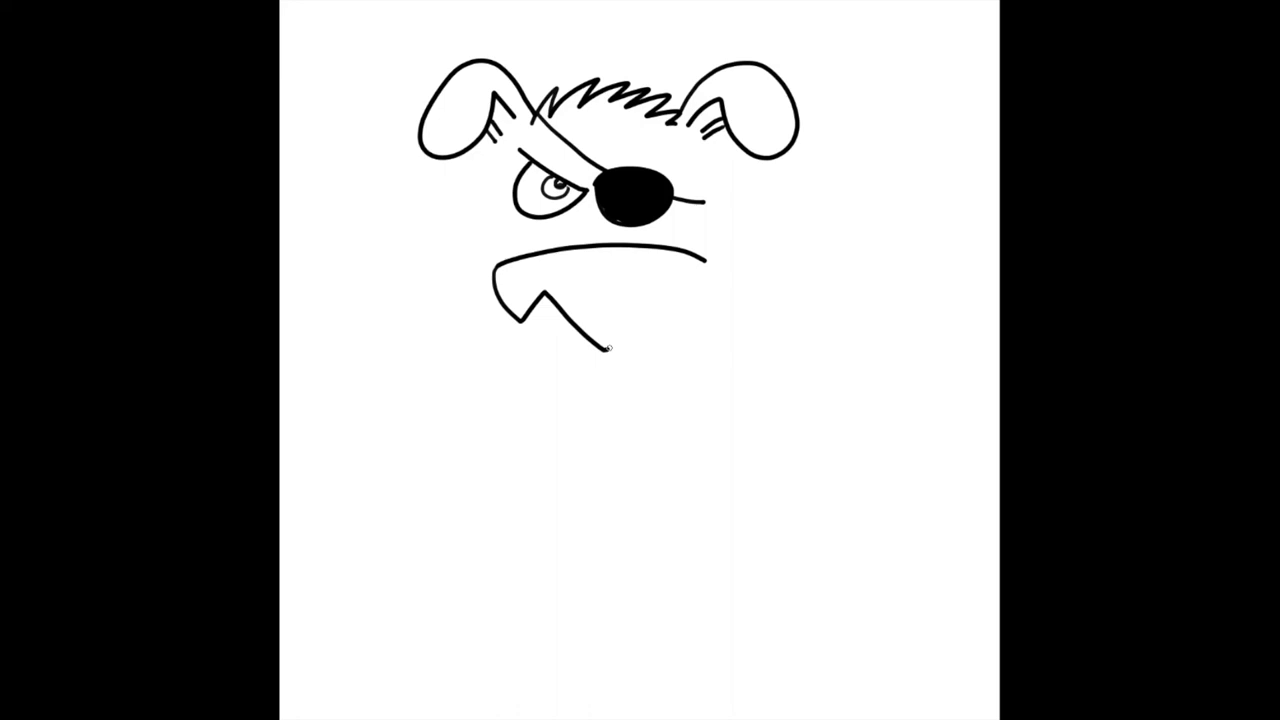
{"action": "left_click_drag", "start_coordinate": [604, 348], "coordinate": [710, 248]}
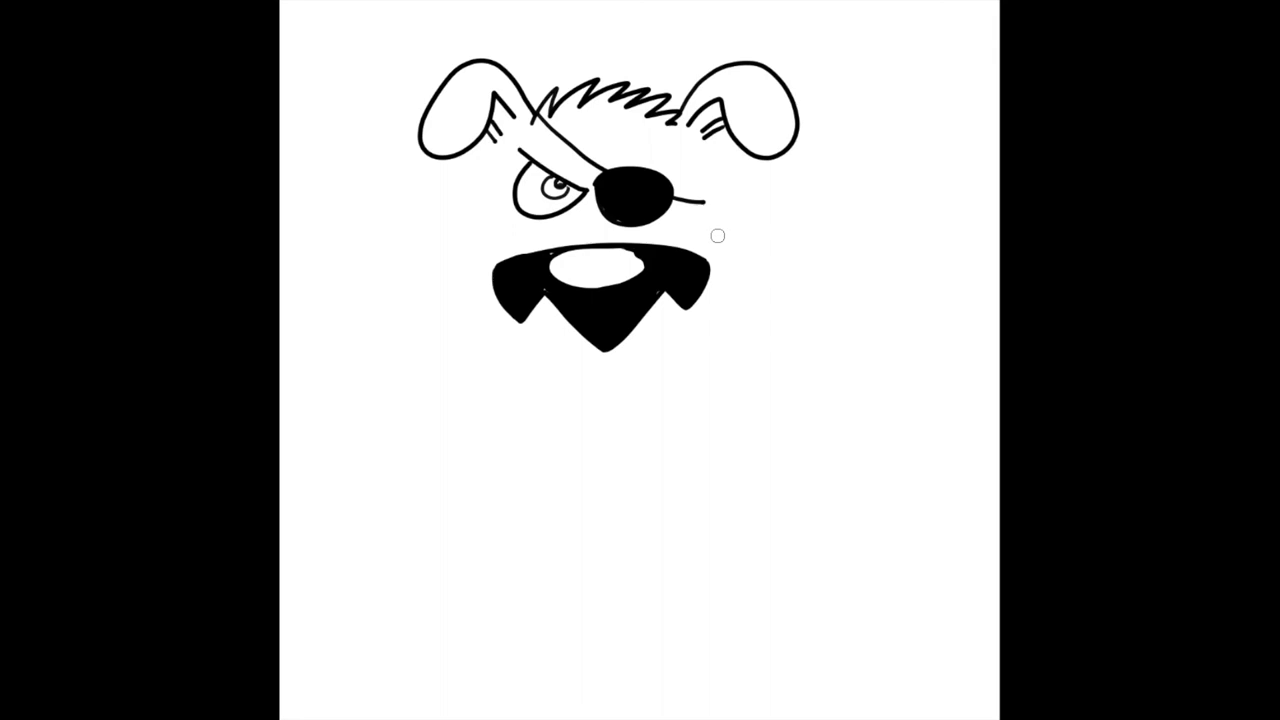
{"action": "left_click_drag", "start_coordinate": [488, 144], "coordinate": [496, 384]}
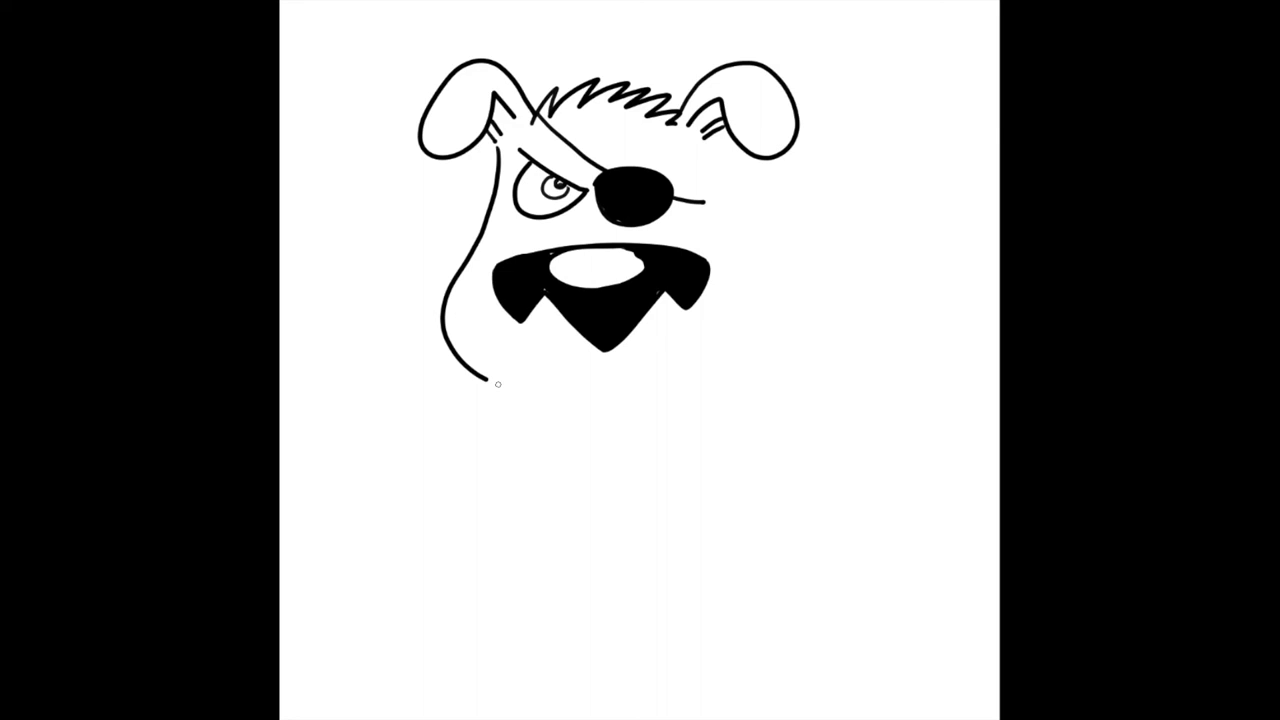